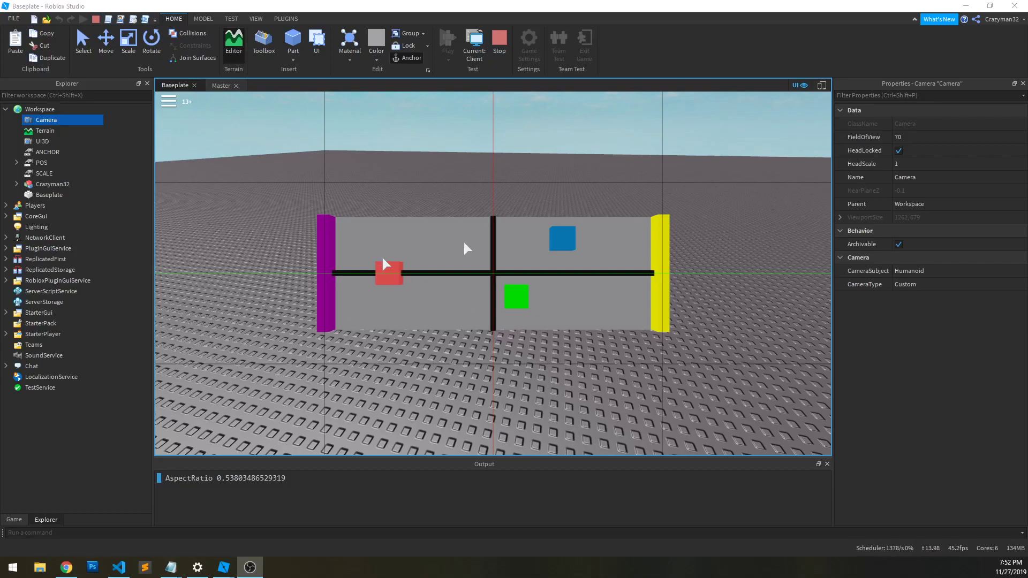
pyautogui.moveTo(419, 225)
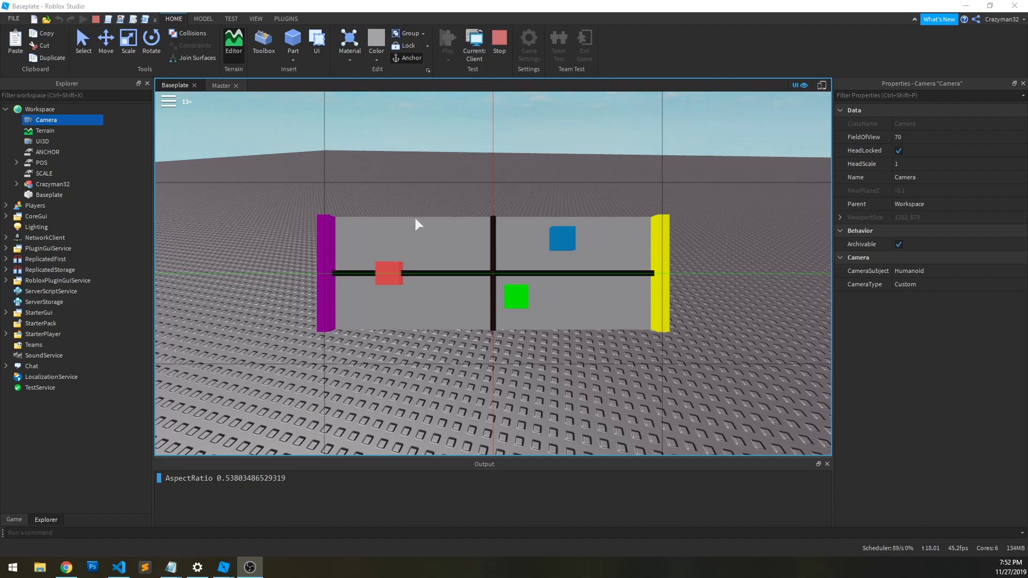
pyautogui.moveTo(309, 263)
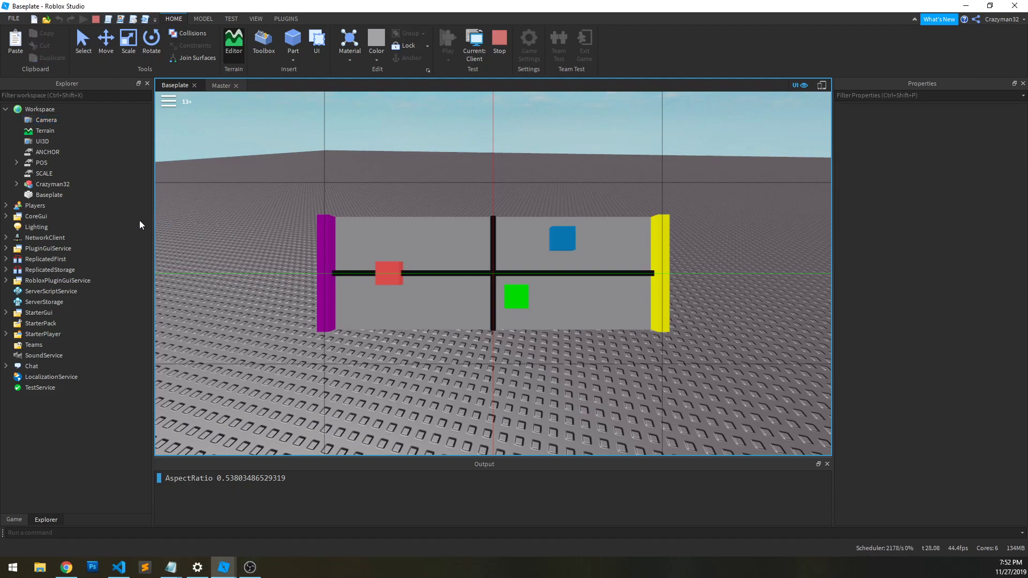
pyautogui.moveTo(426, 262)
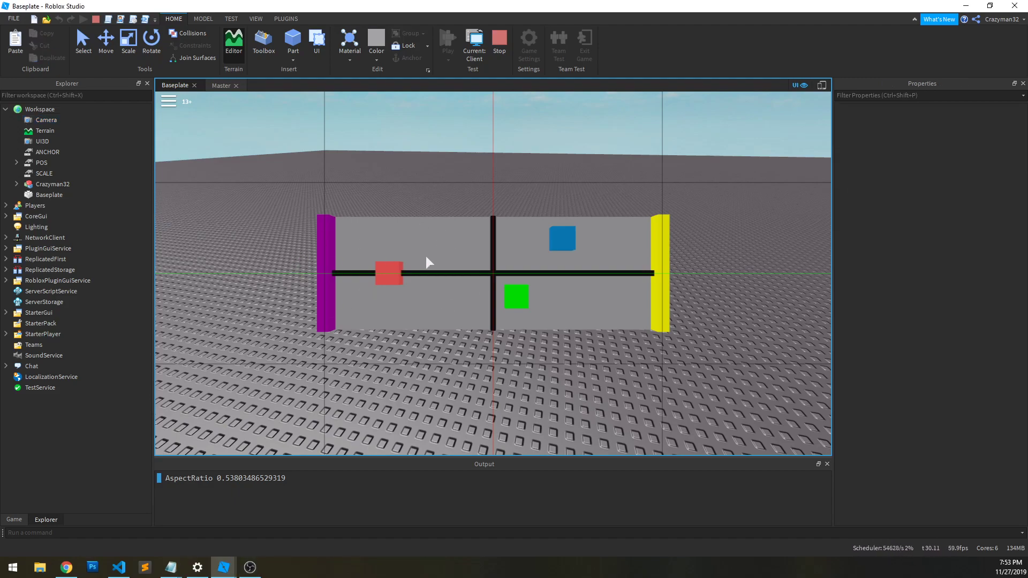
pyautogui.moveTo(336, 356)
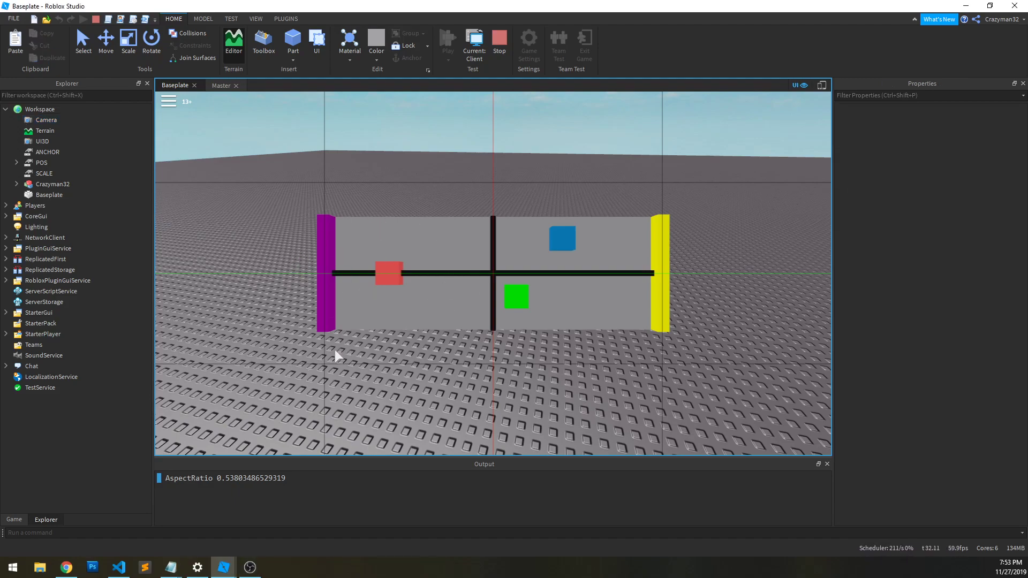
pyautogui.moveTo(279, 411)
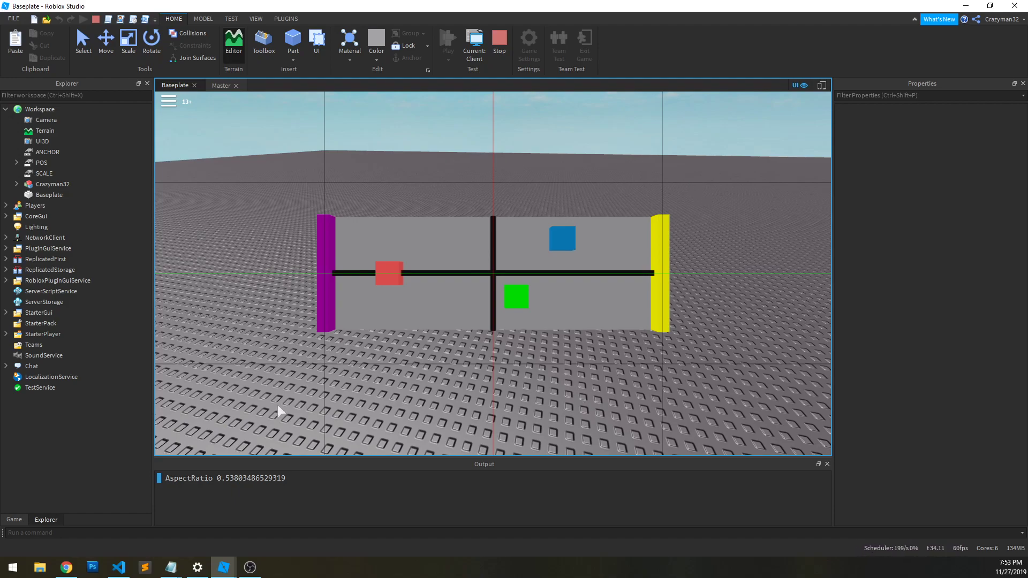
pyautogui.moveTo(287, 270)
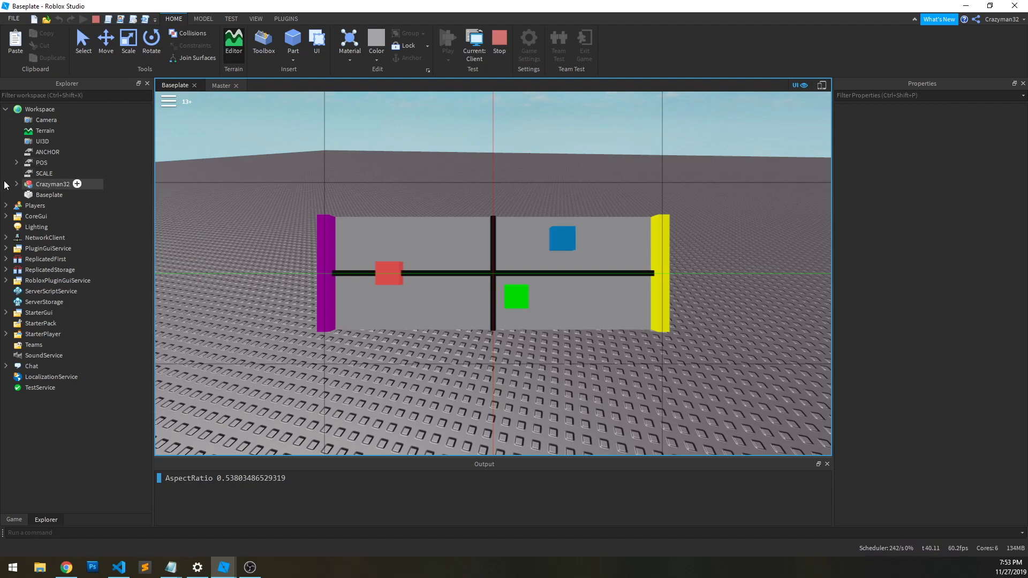
# - Expand POS to reveal OFFSET and inspect the ANCHOR, POS and SCALE (0.5) values
pyautogui.click(16, 163)
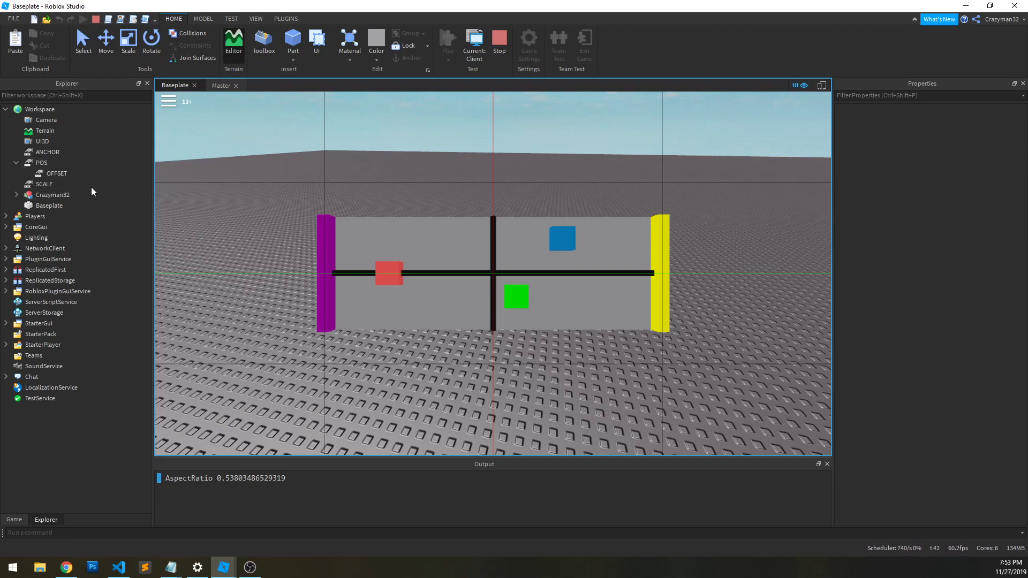
pyautogui.click(46, 151)
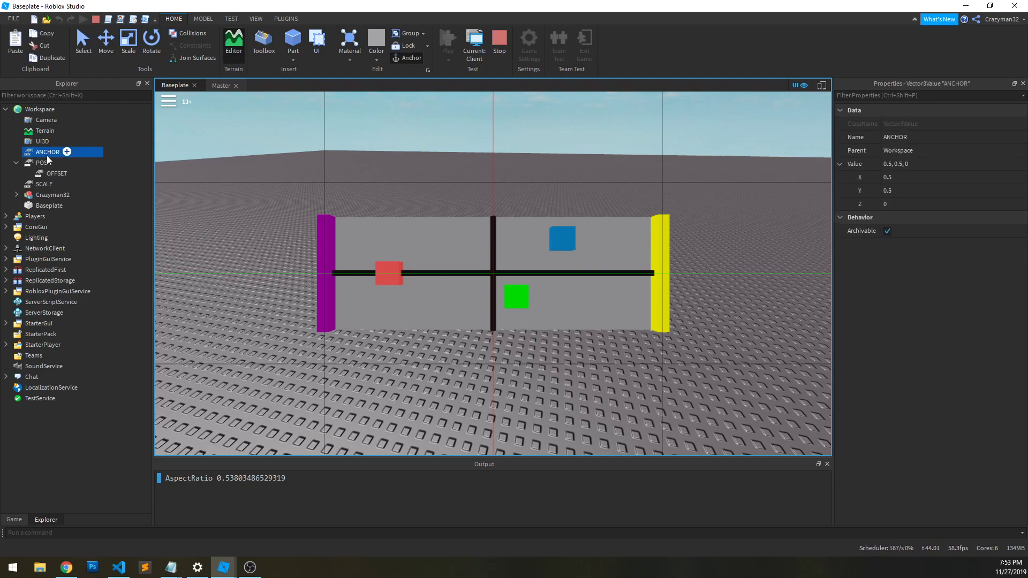
pyautogui.click(42, 163)
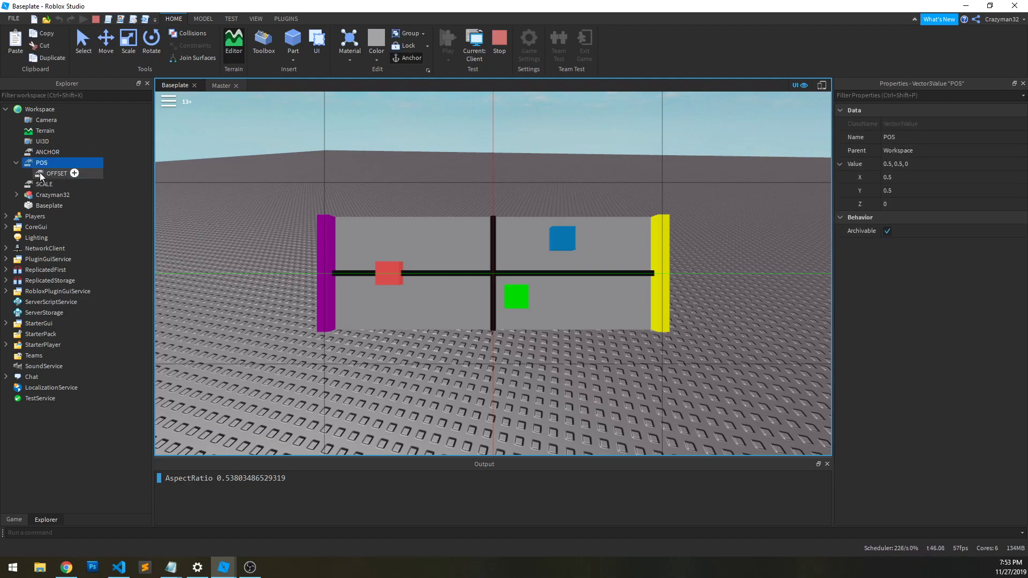
pyautogui.click(45, 183)
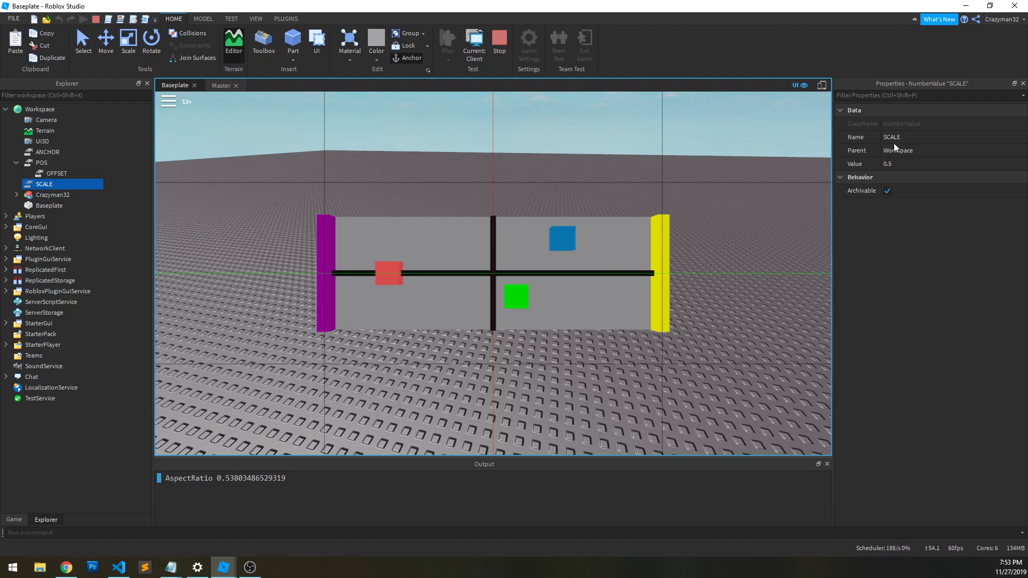
pyautogui.moveTo(493, 262)
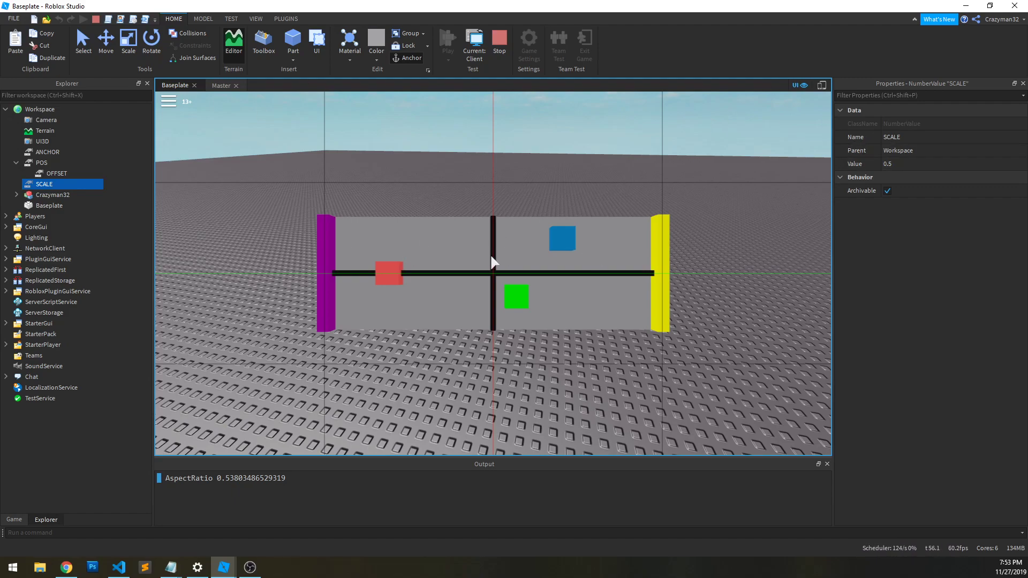
pyautogui.moveTo(374, 221)
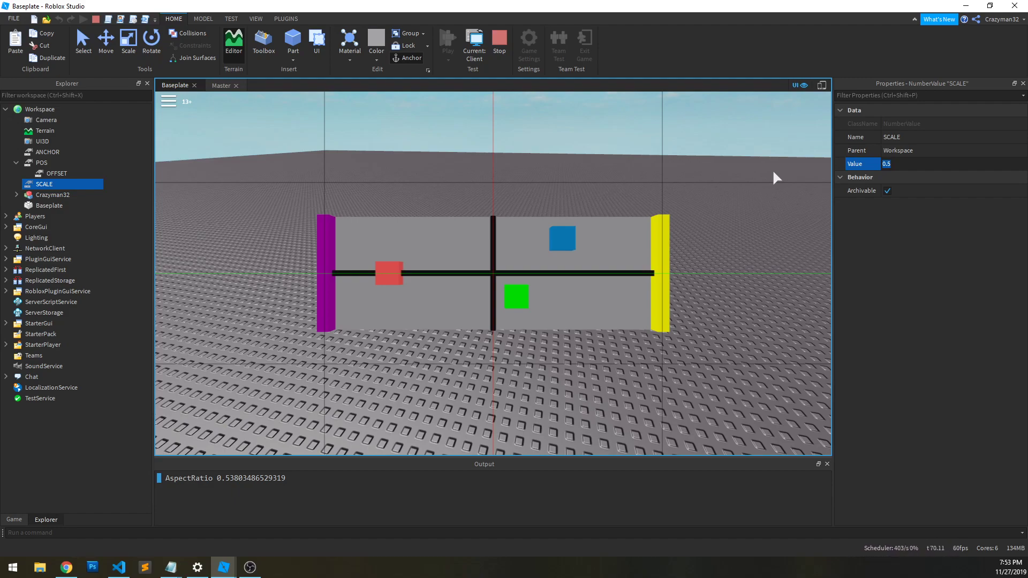
pyautogui.moveTo(934, 211)
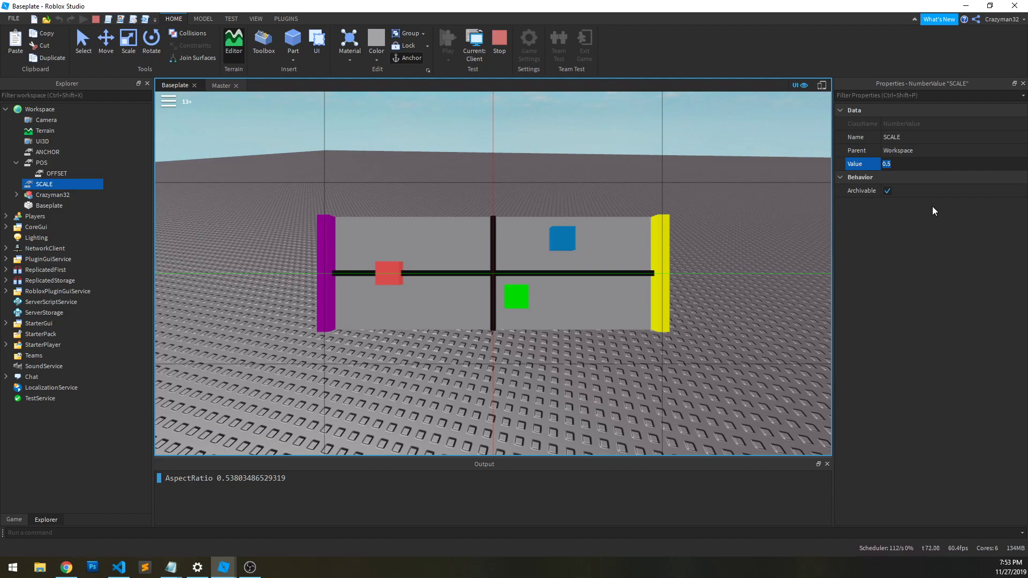
# - Try SCALE at 1 and 2, then settle on 0.25 for a quarter-size panel
pyautogui.write('1')
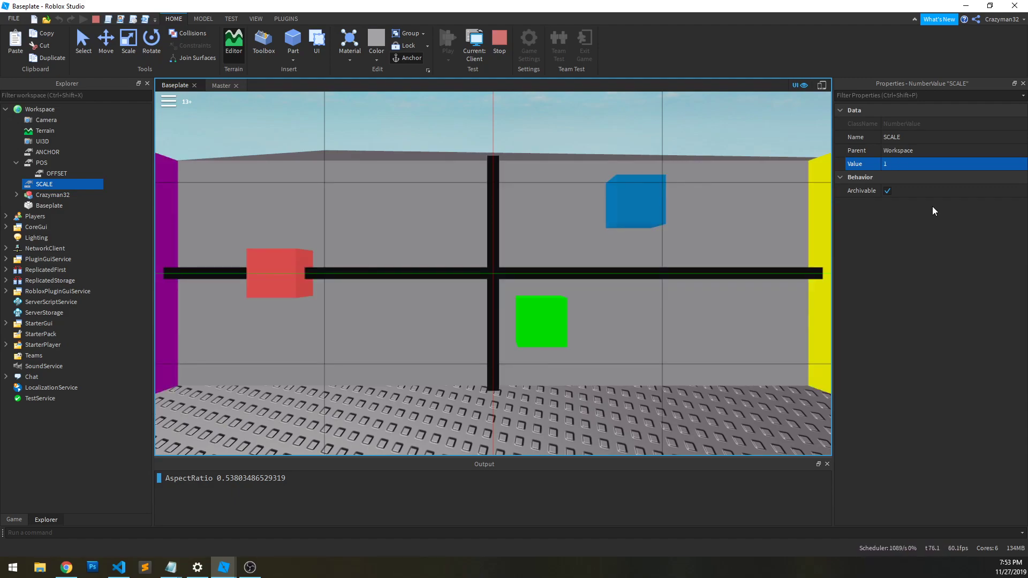
pyautogui.click(951, 163)
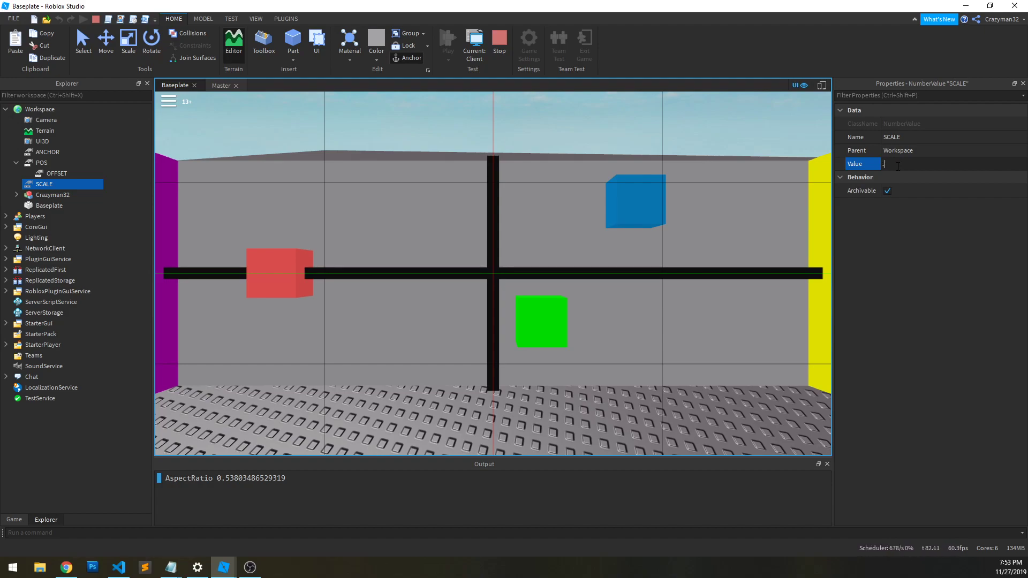
pyautogui.write('2')
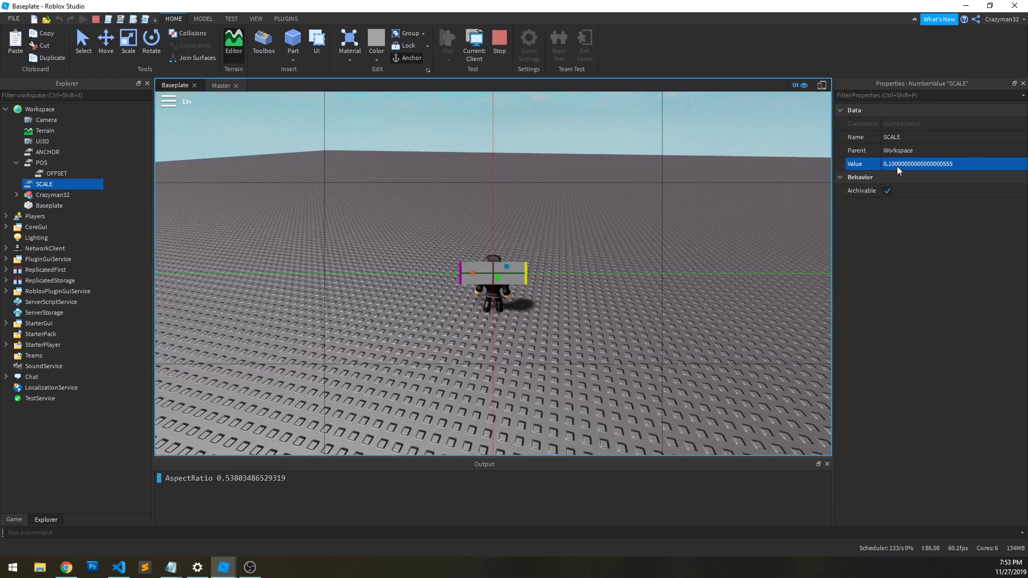
pyautogui.write('0.25')
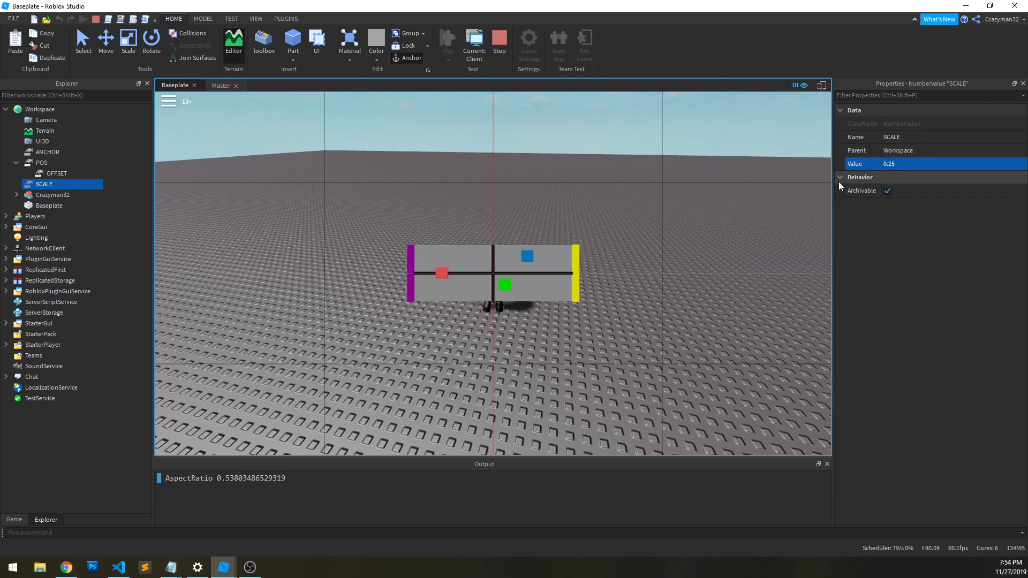
pyautogui.moveTo(56, 177)
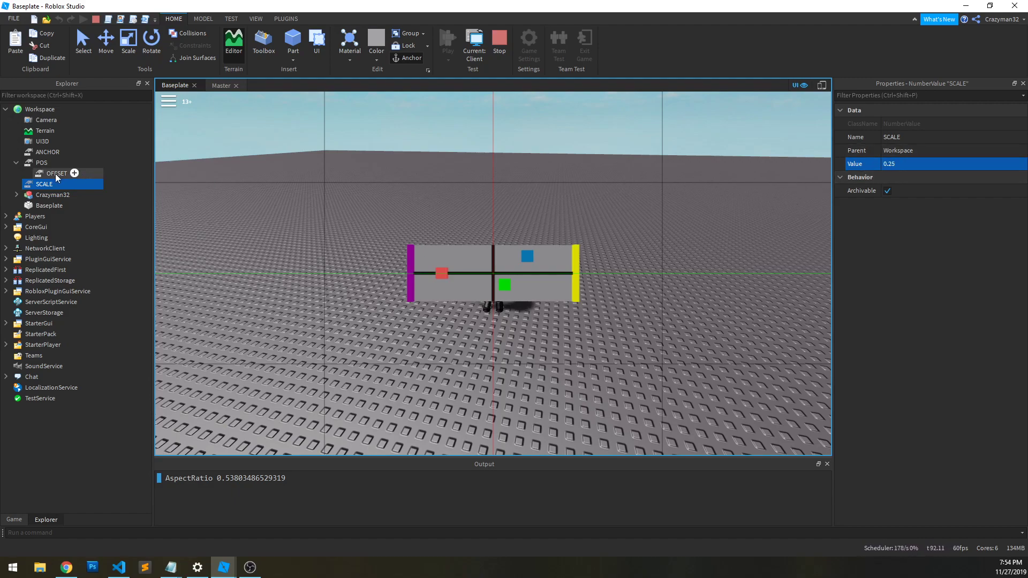
pyautogui.moveTo(47, 151)
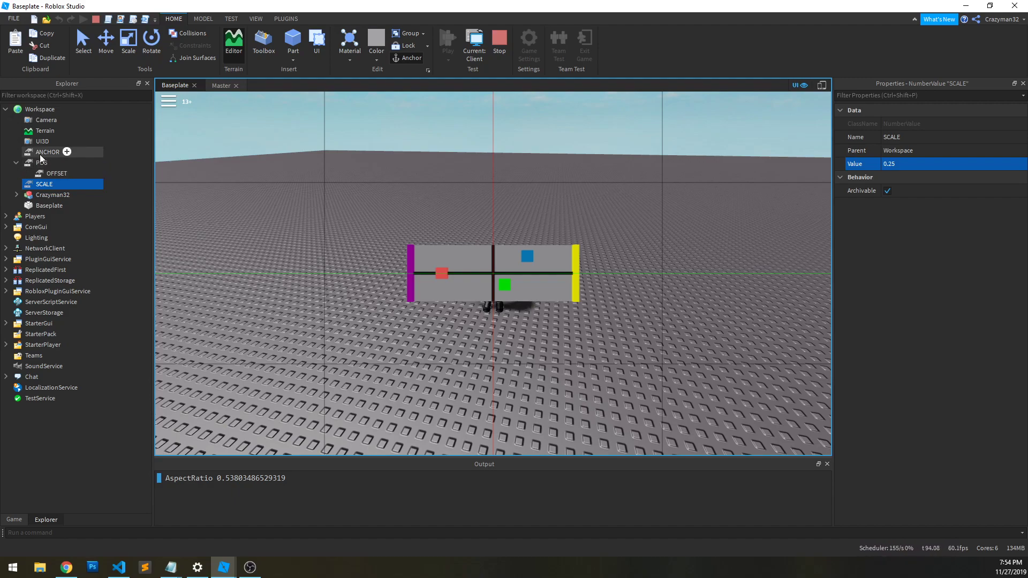
# - Try POS X at 0.75, then return it to 0.5 so the panel is centred
pyautogui.click(42, 163)
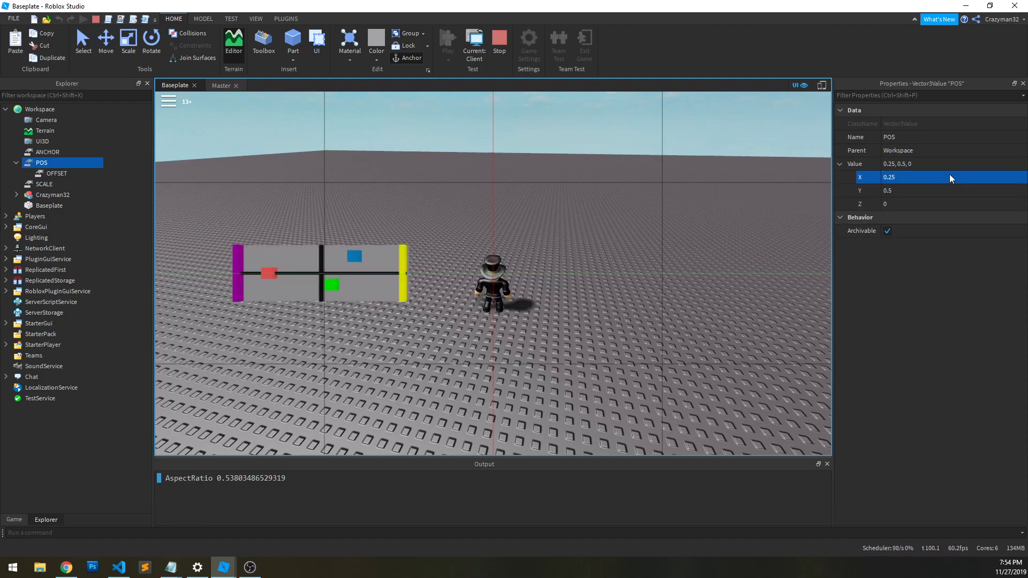
pyautogui.write('0.75')
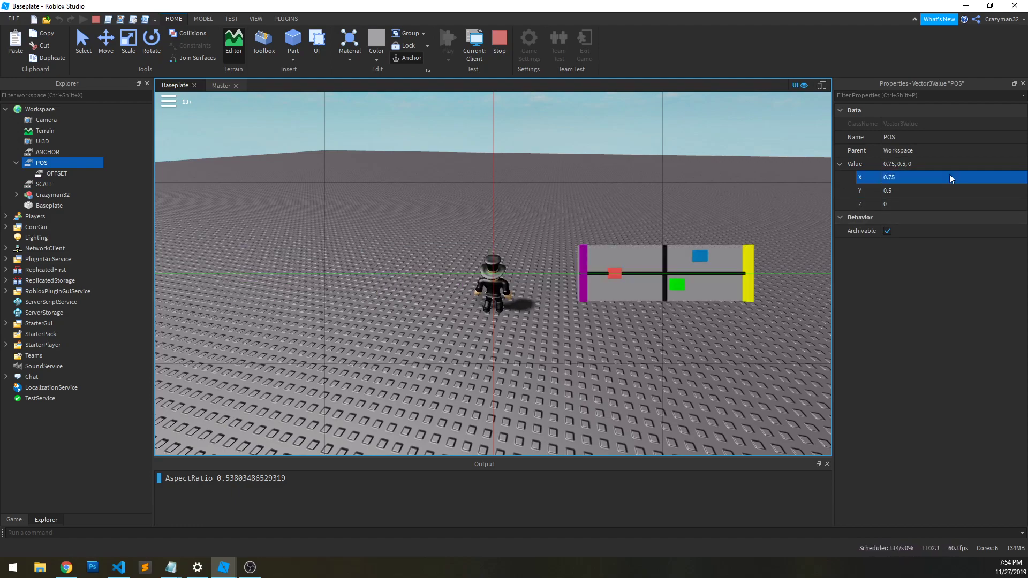
pyautogui.write('0.5')
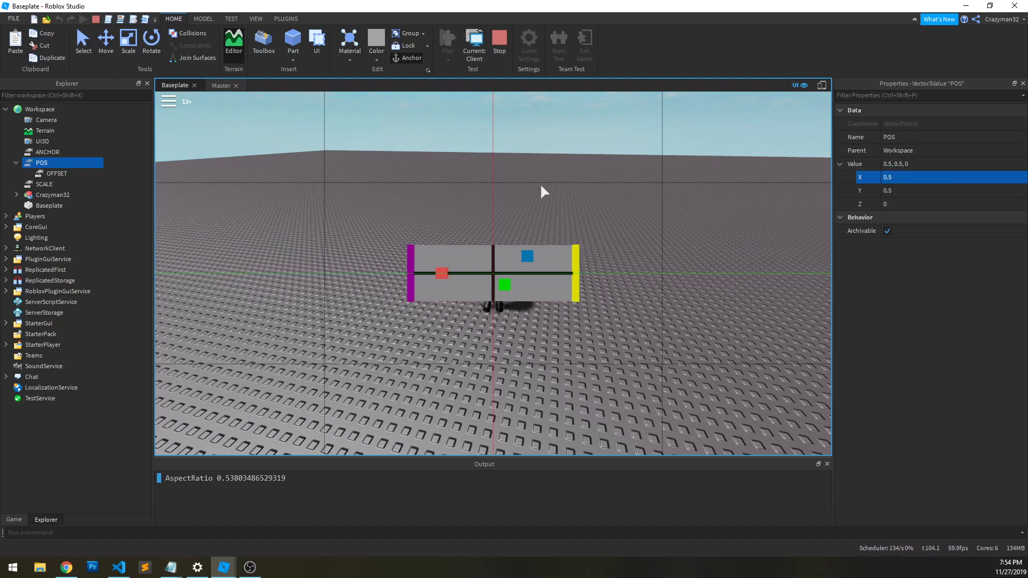
pyautogui.moveTo(256, 437)
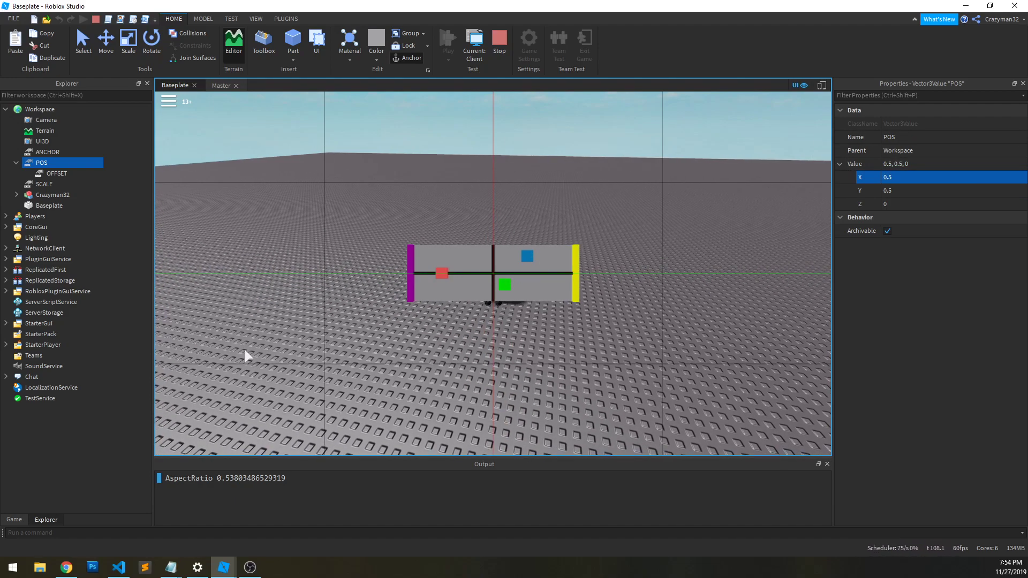
# - Set POS Y to 1 and check OFFSET 40, -40, placing the panel bottom-left
pyautogui.click(47, 151)
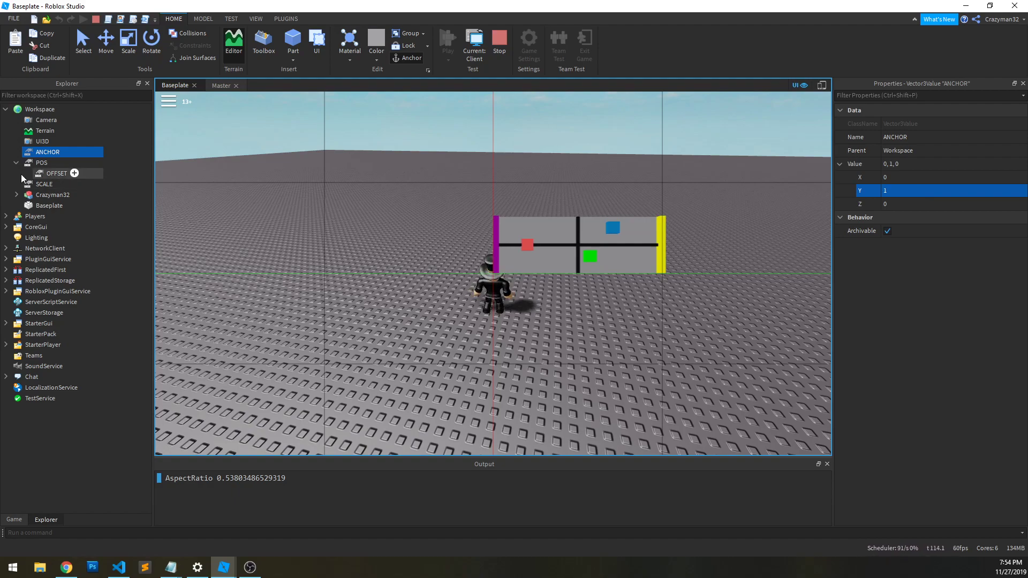
pyautogui.click(42, 161)
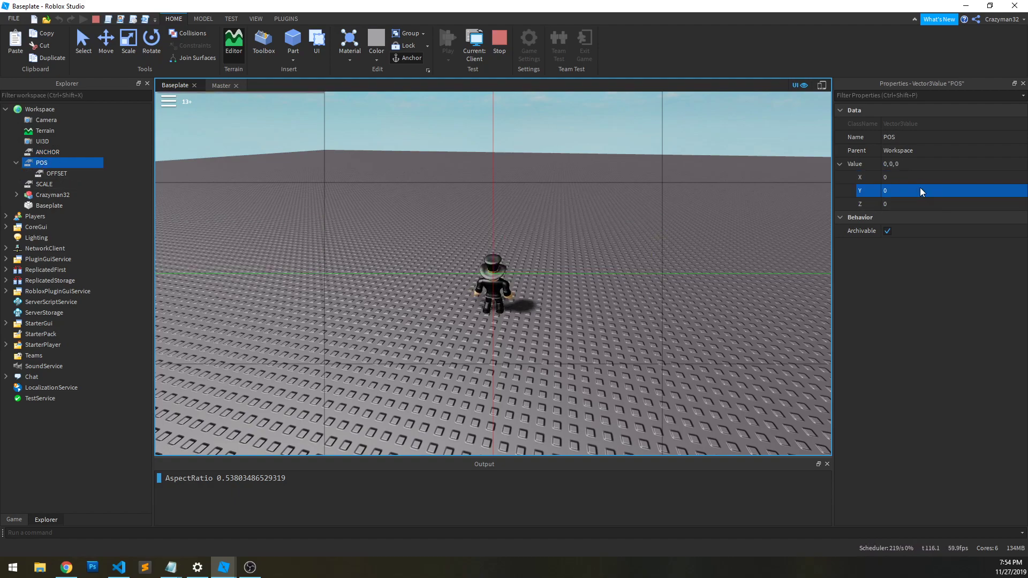
pyautogui.write('1')
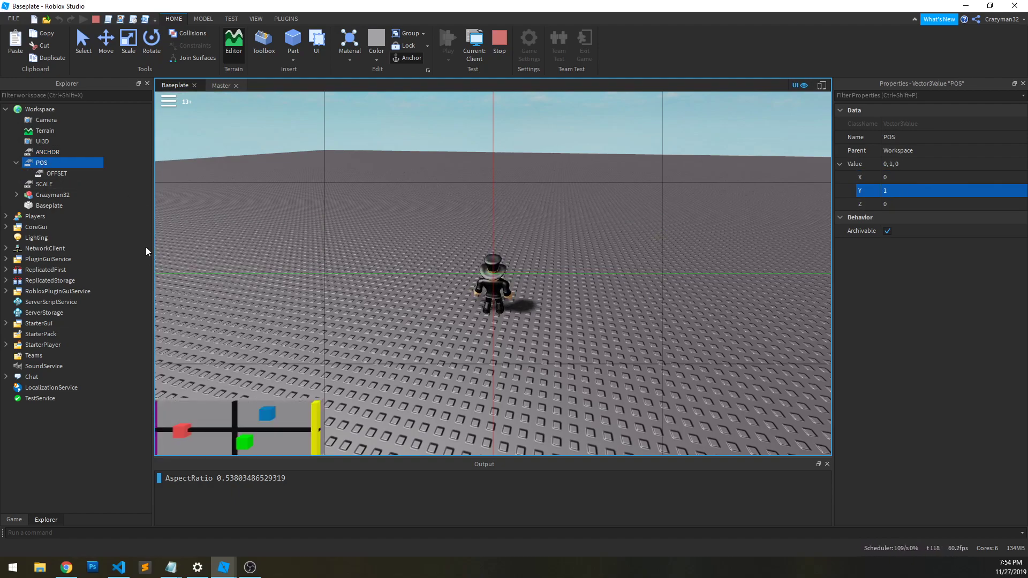
pyautogui.click(57, 174)
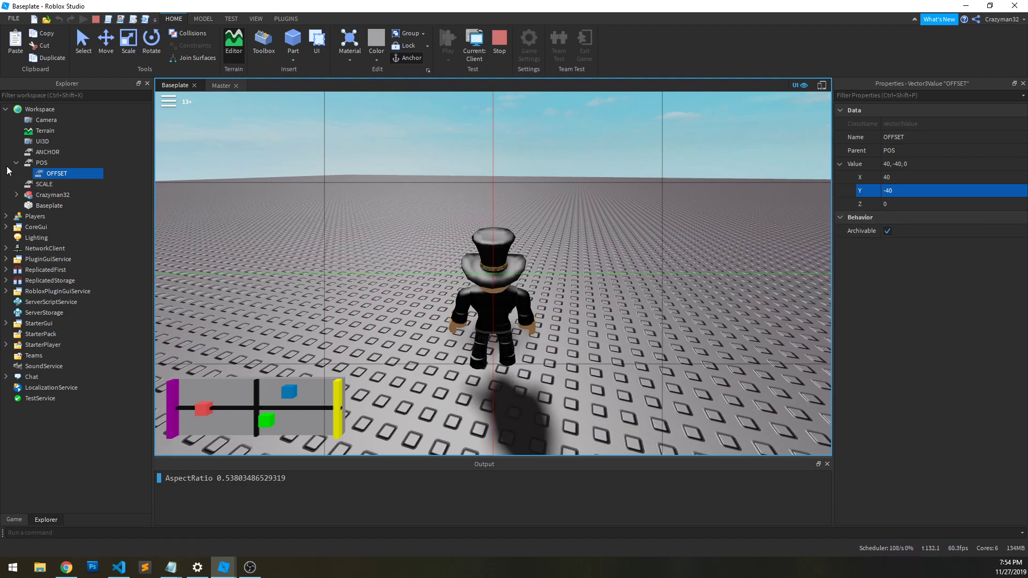
# - Set ANCHOR X and POS X to 0.5 and OFFSET X to 0, centring the panel at the bottom
pyautogui.click(47, 151)
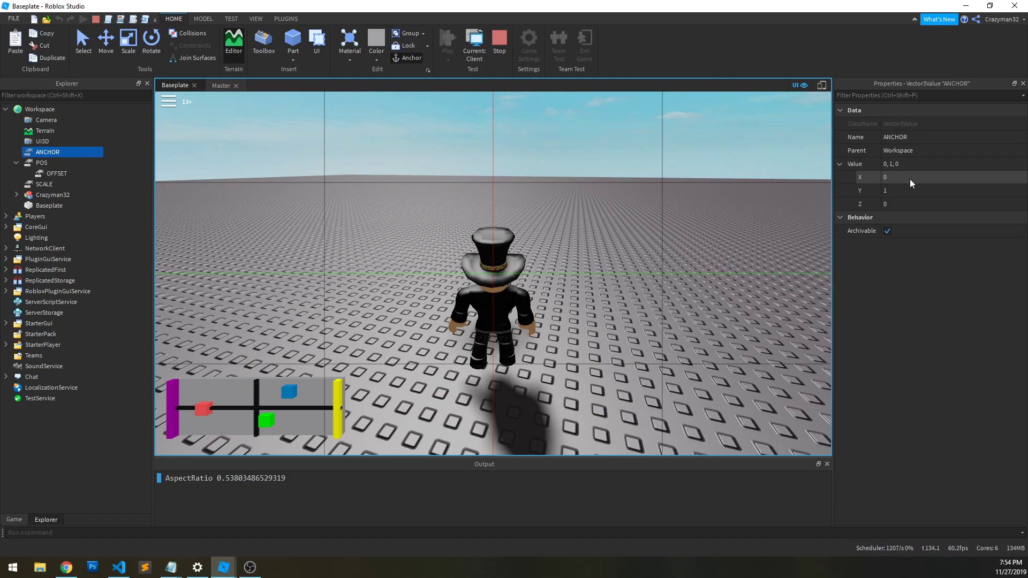
pyautogui.write('0.5')
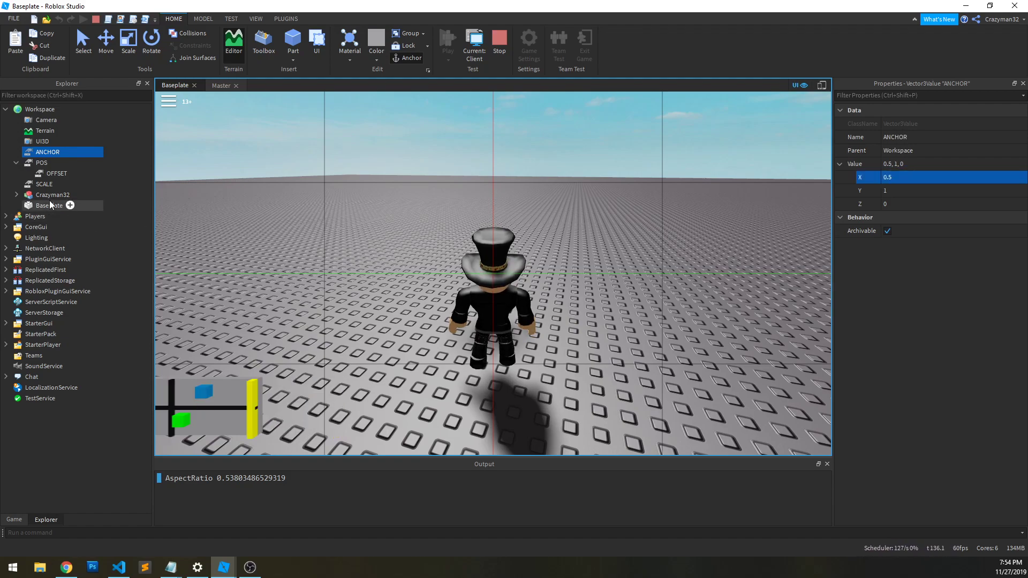
pyautogui.click(41, 163)
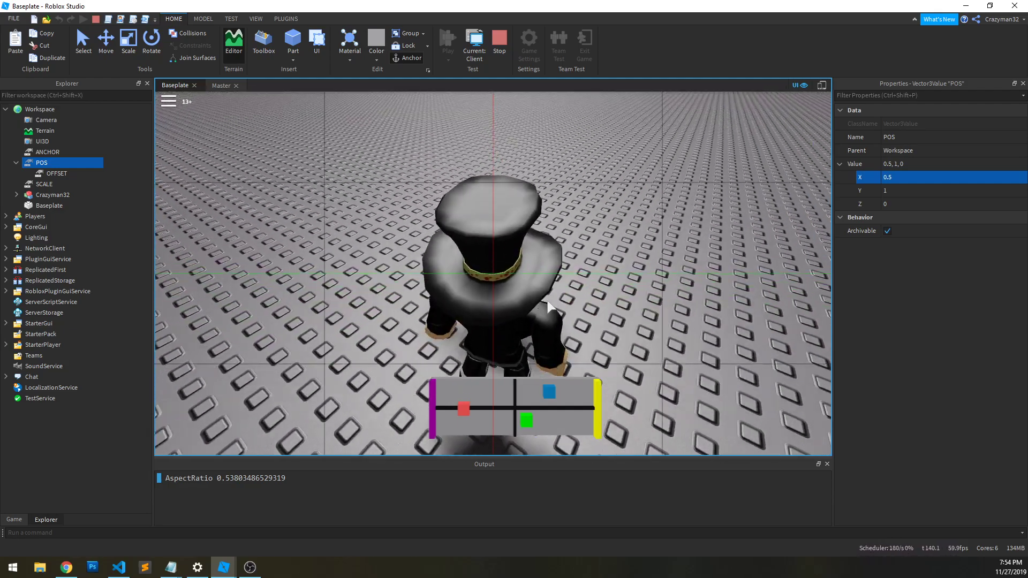
pyautogui.click(57, 174)
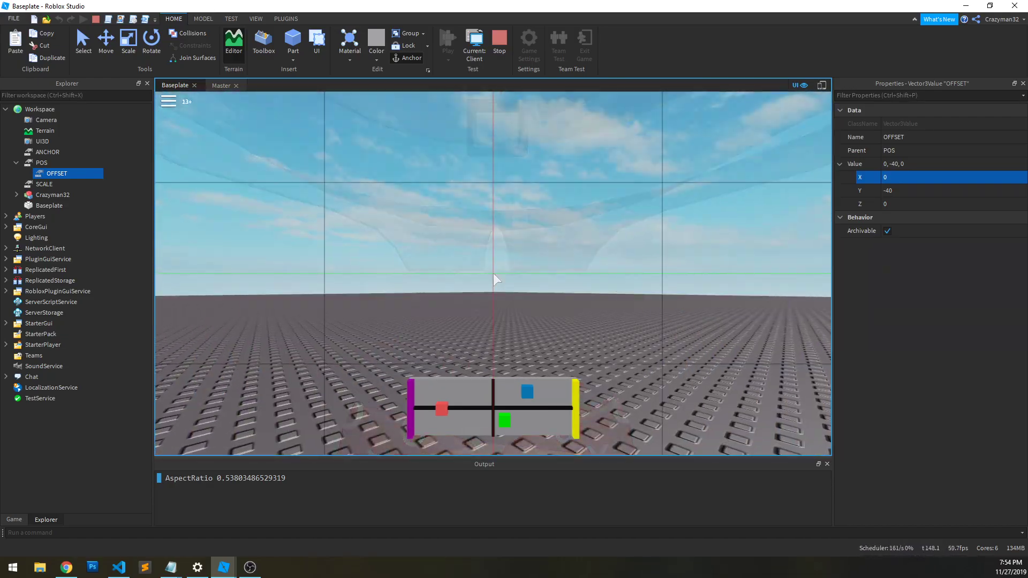
pyautogui.click(447, 43)
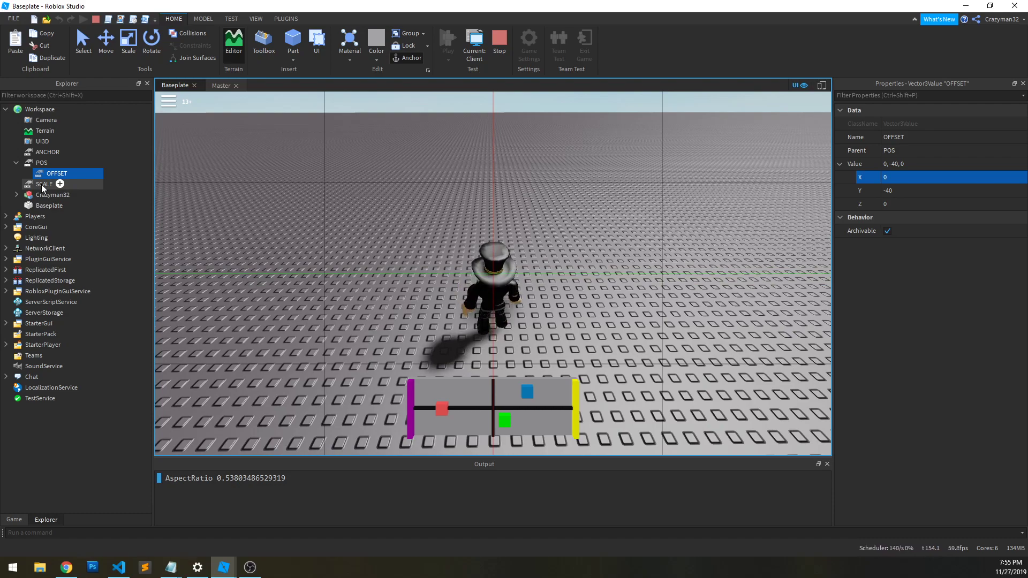
pyautogui.click(45, 183)
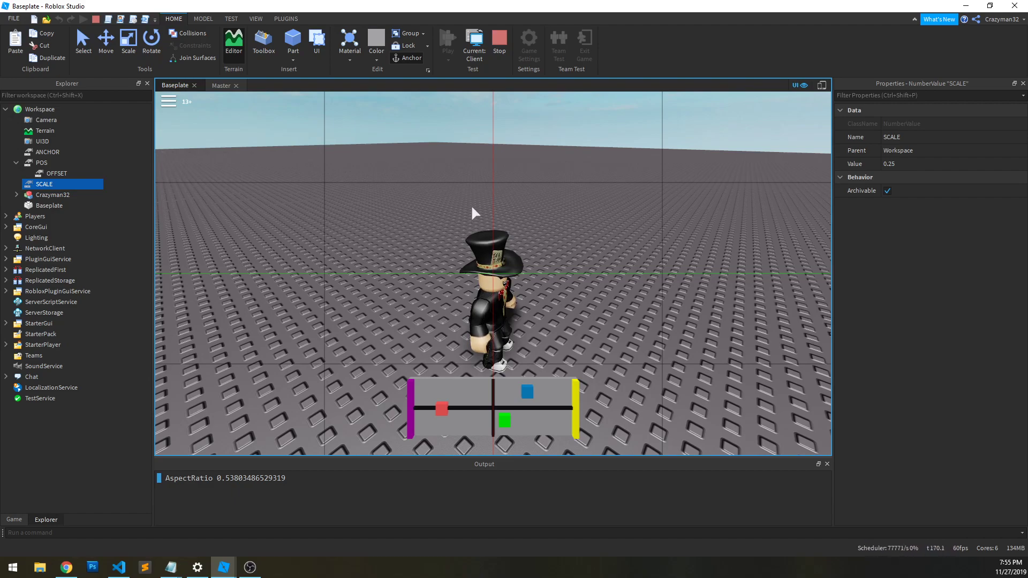
pyautogui.moveTo(525, 315)
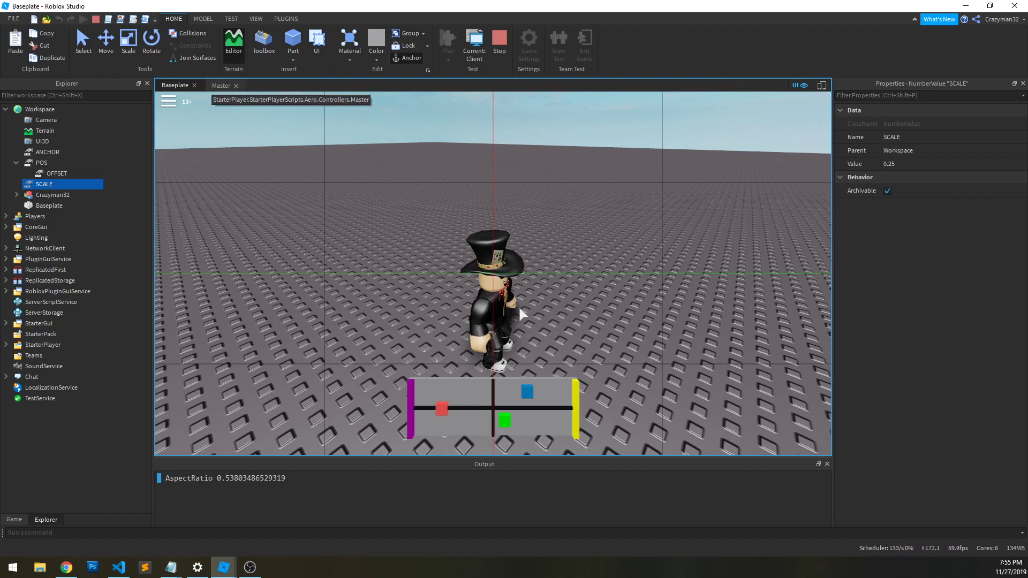
# - Review Master:Start(), which builds the UI3D test and listens for POS, OFFSET, SCALE and ANCHOR changes
pyautogui.click(220, 86)
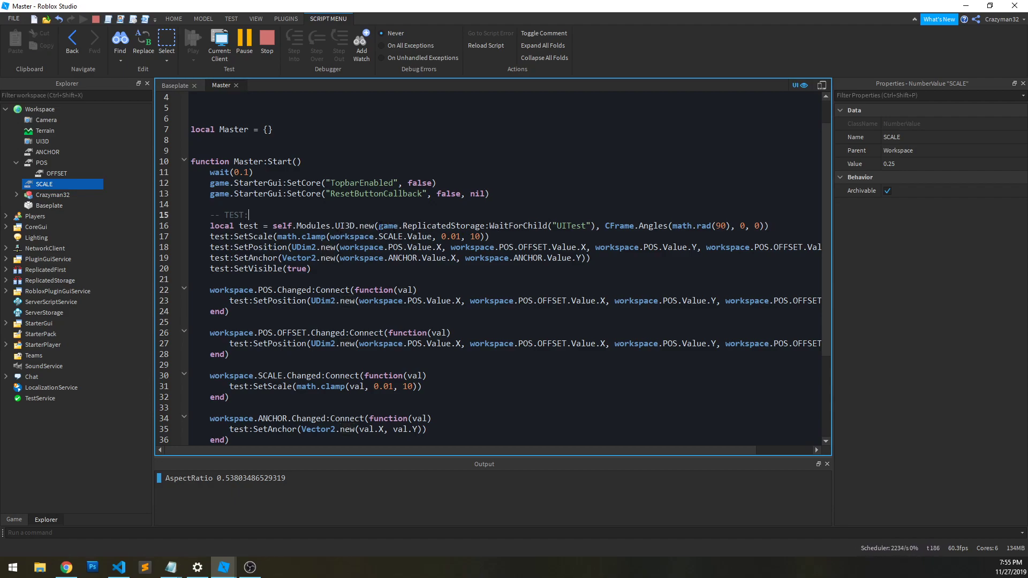
pyautogui.moveTo(377, 226); pyautogui.dragTo(721, 226)
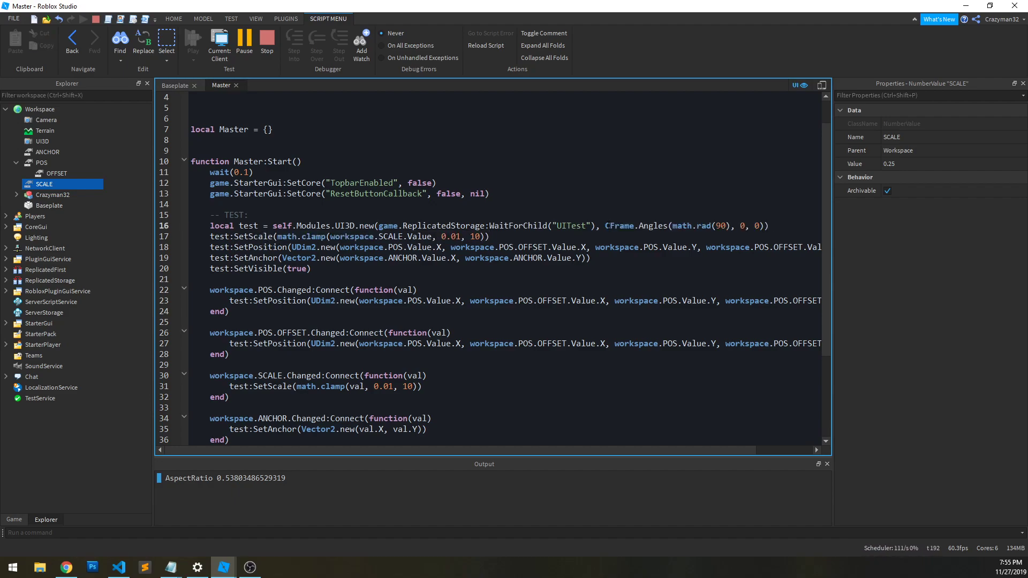
pyautogui.doubleClick(686, 226)
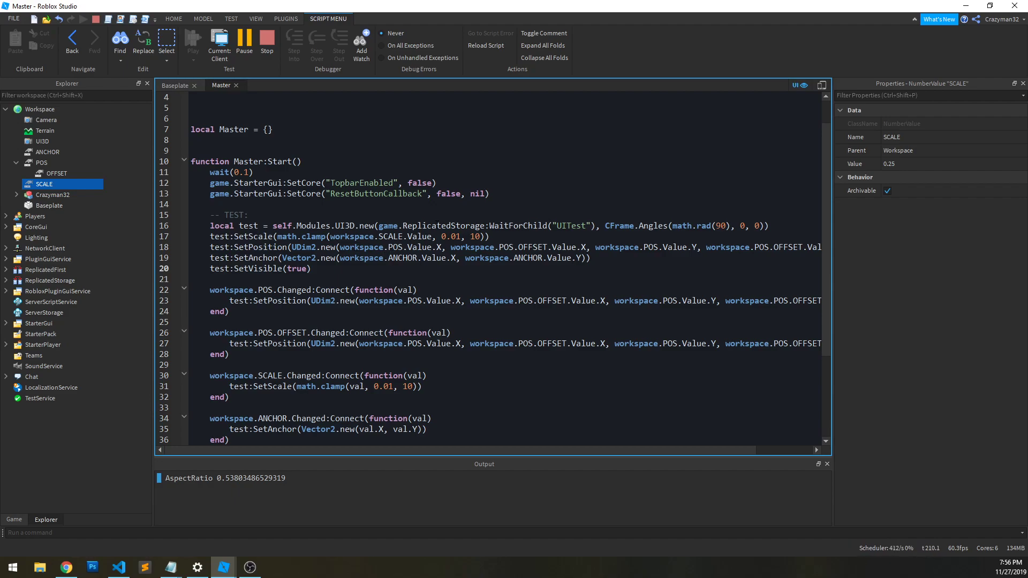
pyautogui.scroll(-3)
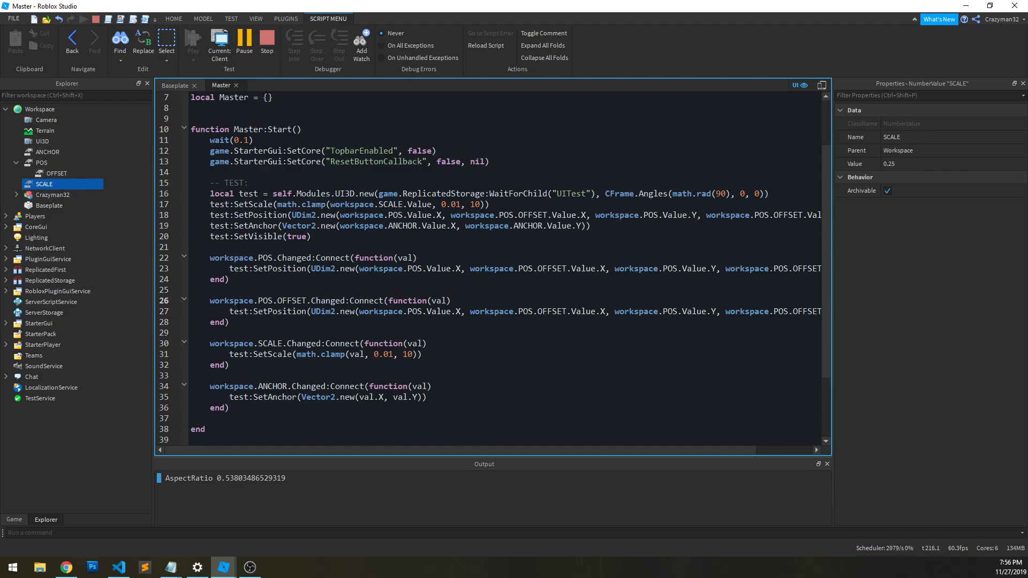
pyautogui.click(451, 300)
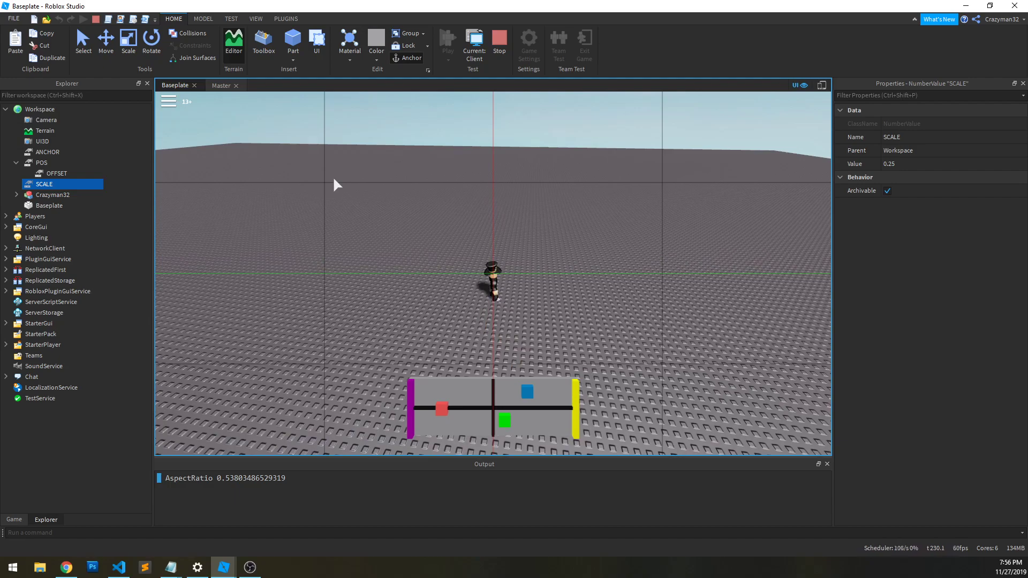
pyautogui.moveTo(281, 165)
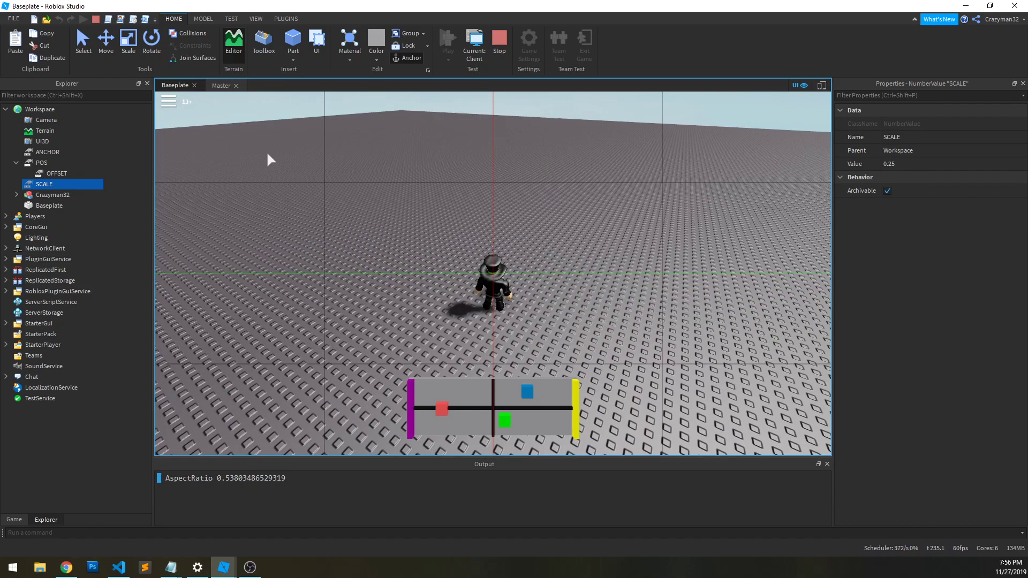
# - Return from the Baseplate viewport to the Master test script
pyautogui.click(220, 86)
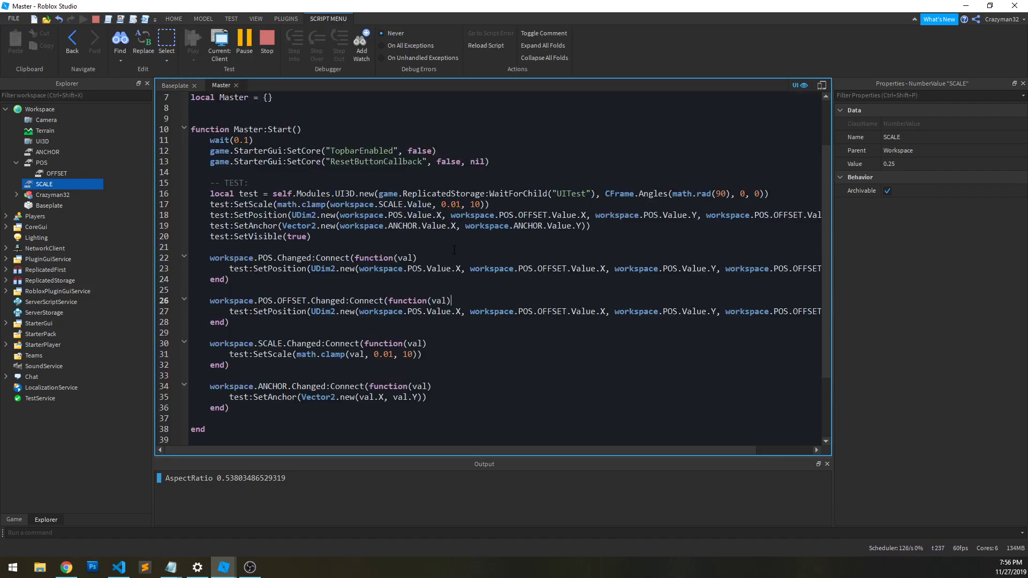